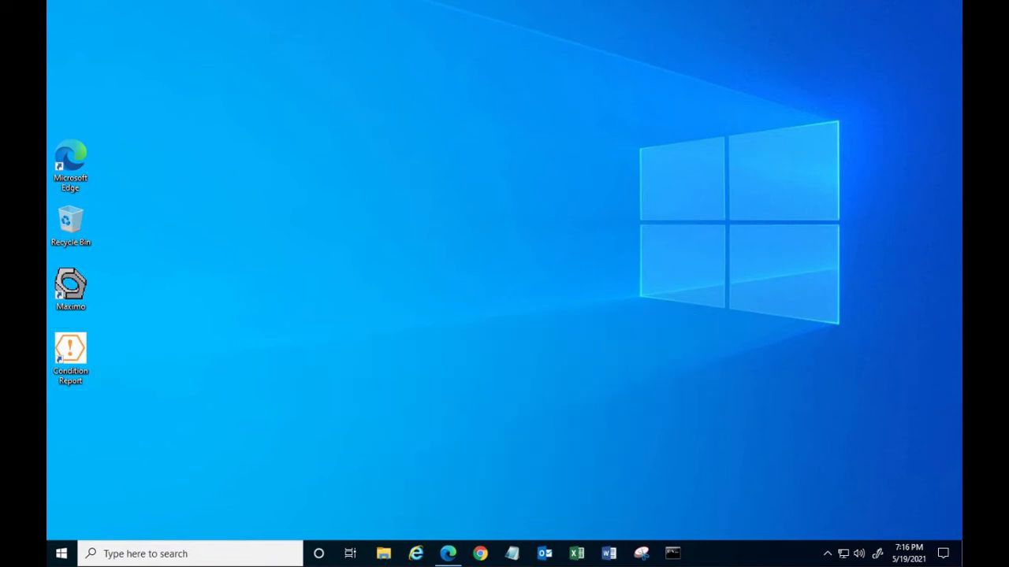
Start a new condition report with details proposing knowledge transfer when an employee retires
double_click(70, 359)
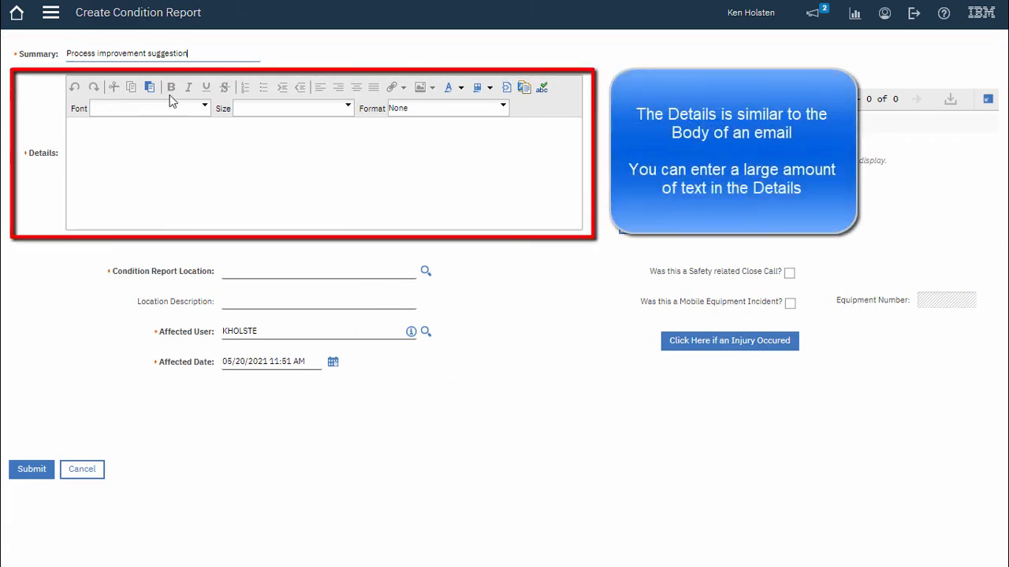
type("I think it would be smart to have a process for knowledge transfer when an employee is retiring.")
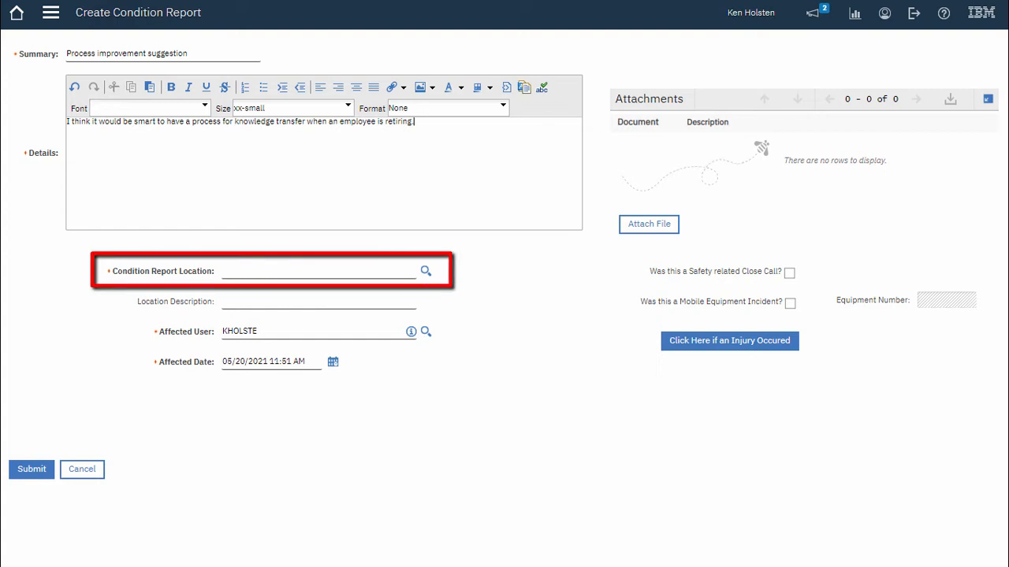
Set the report location to OTHER and the location description to Everywhere
left_click(425, 271)
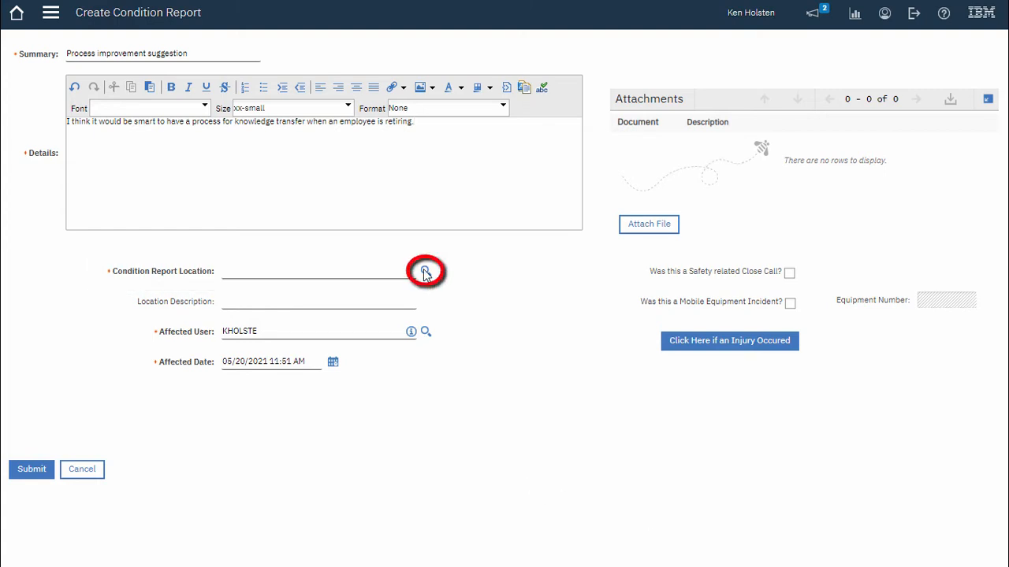
left_click(426, 271)
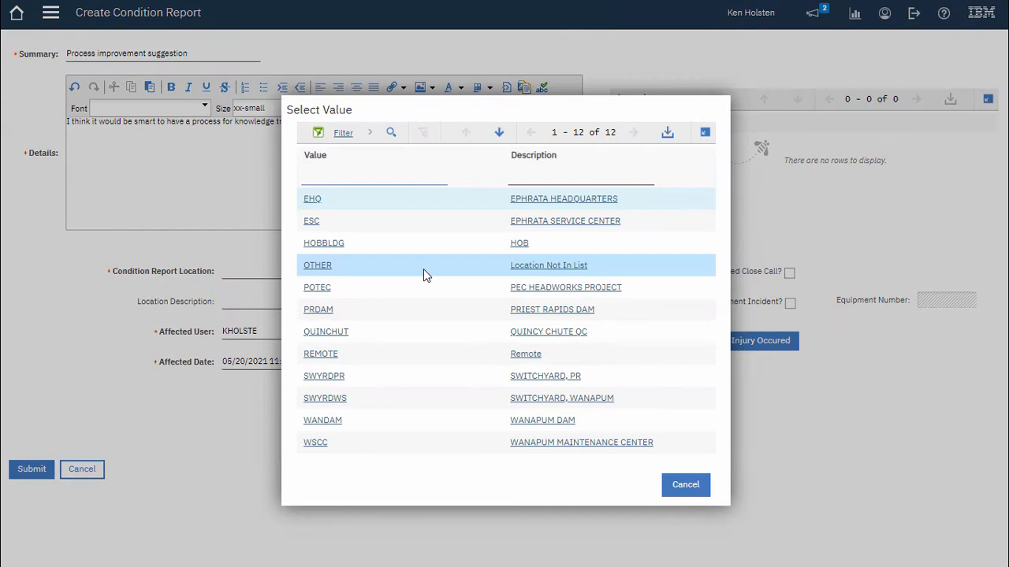
left_click(317, 265)
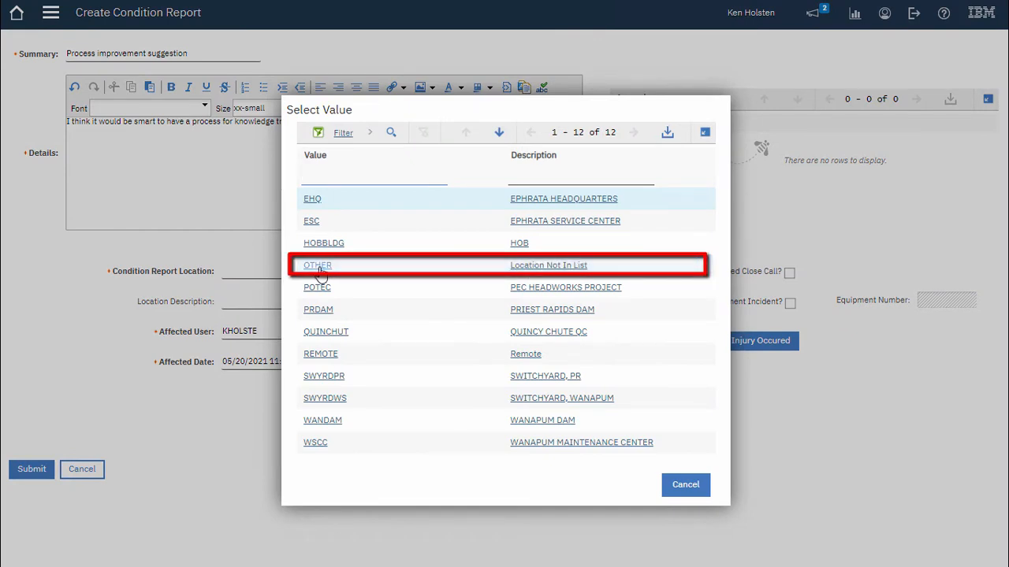
left_click(317, 265)
type("E")
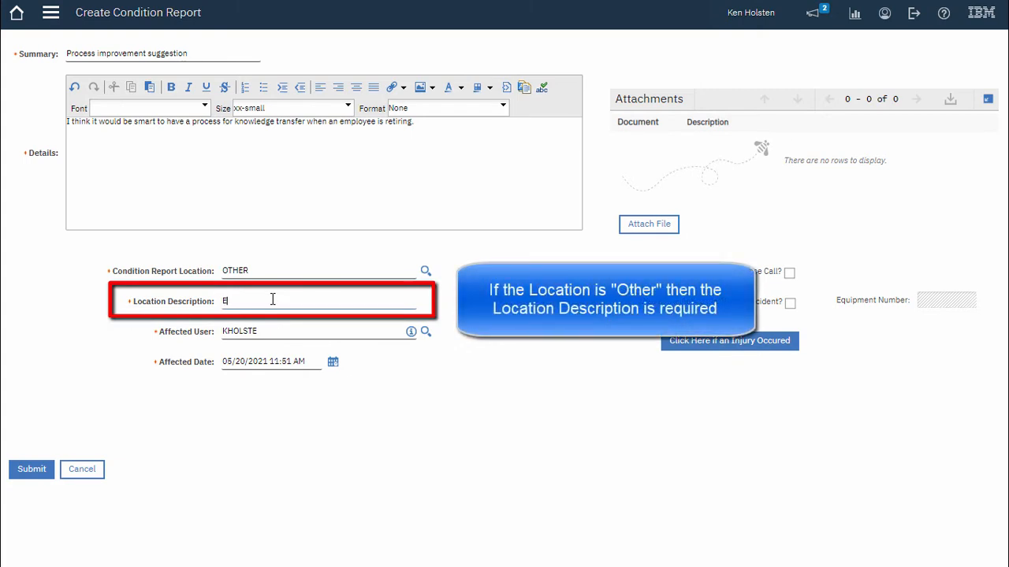
type("verywhere")
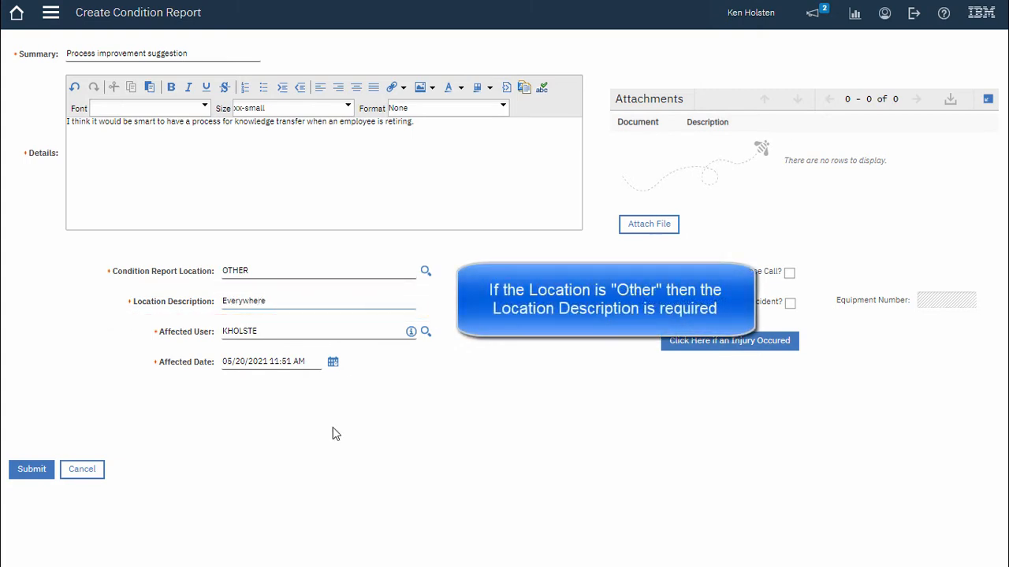
left_click(32, 470)
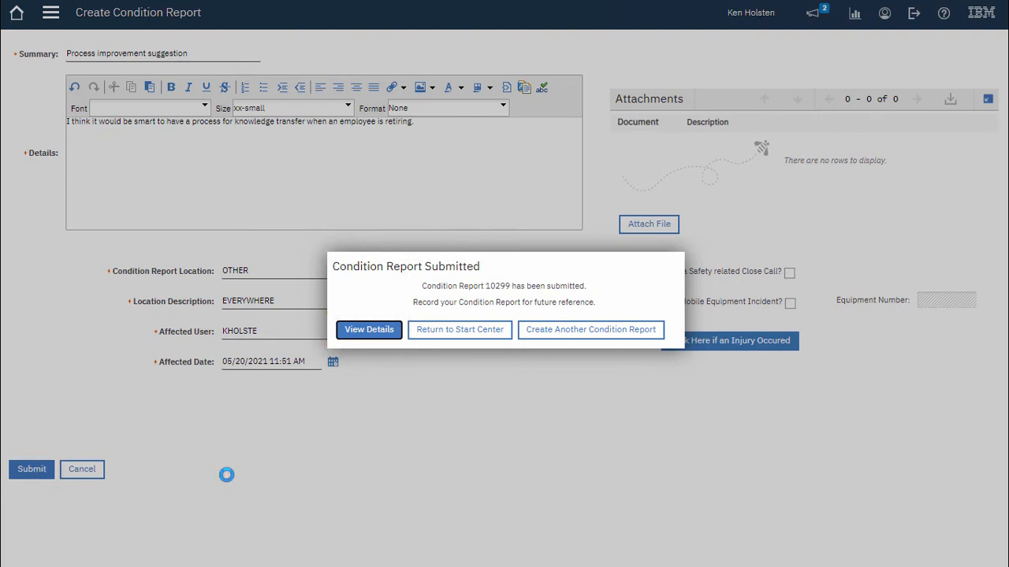
mouse_move(460, 330)
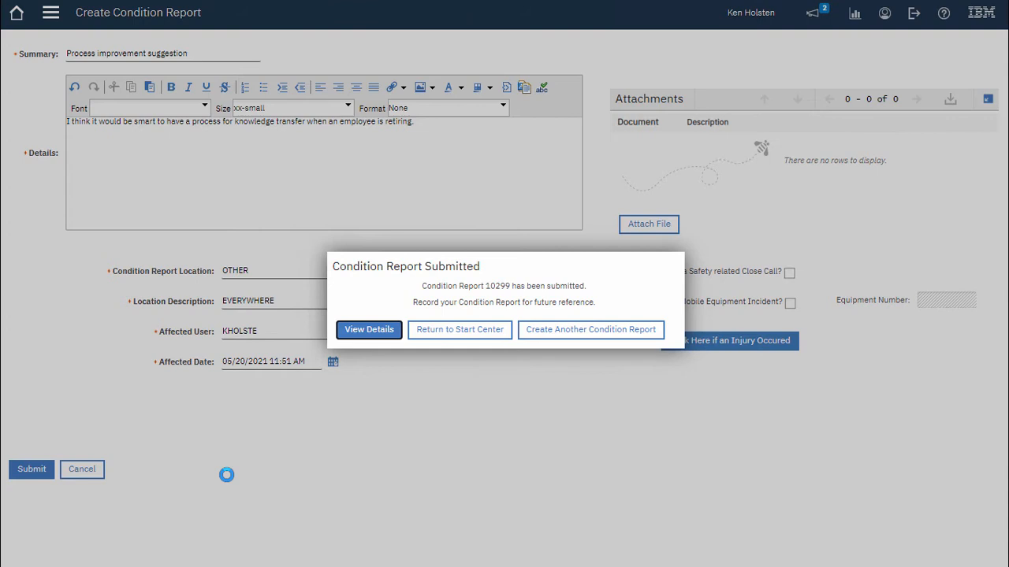
Acknowledge the Condition Report Submitted confirmation for report 10299
left_click(590, 330)
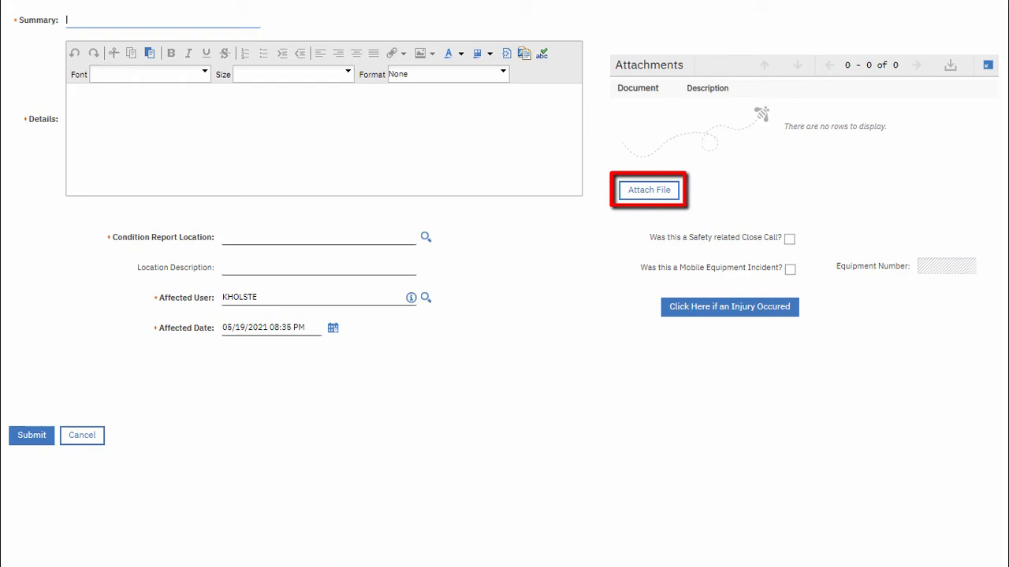
Attach the image 8CSXPN1-L.JPG to the new condition report via Create a File Attachment
left_click(649, 189)
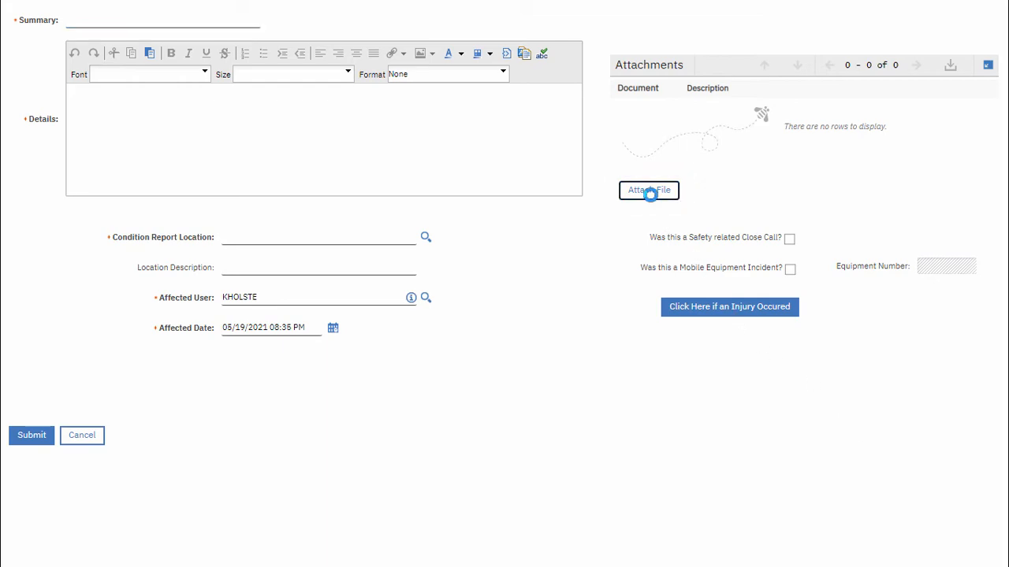
left_click(649, 189)
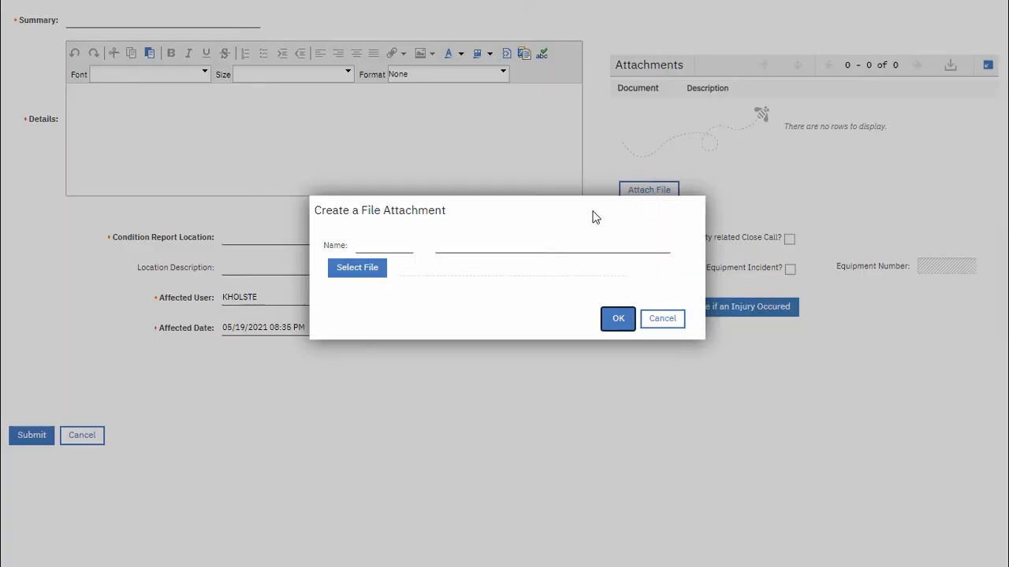
mouse_move(357, 268)
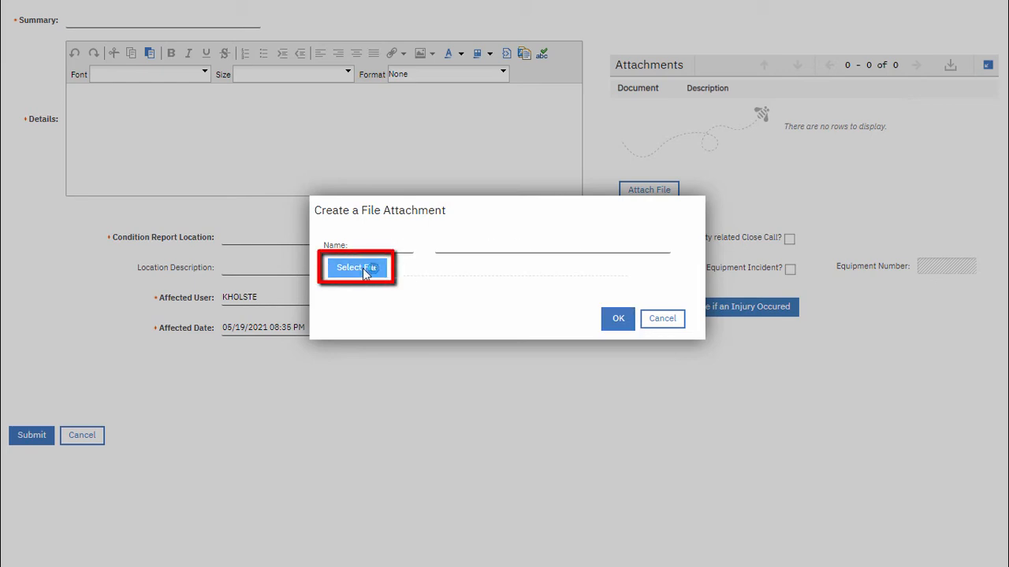
left_click(357, 268)
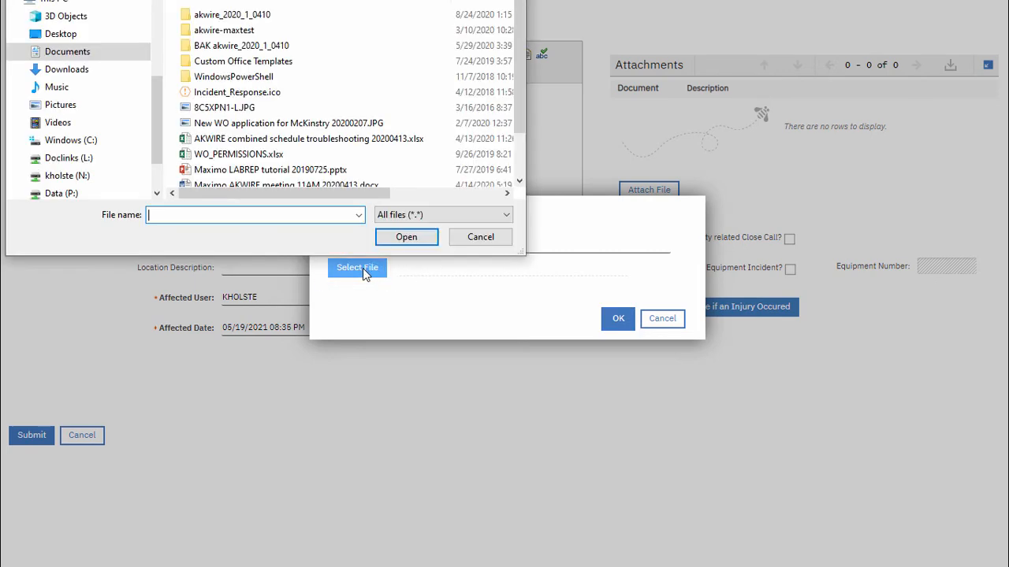
left_click(223, 107)
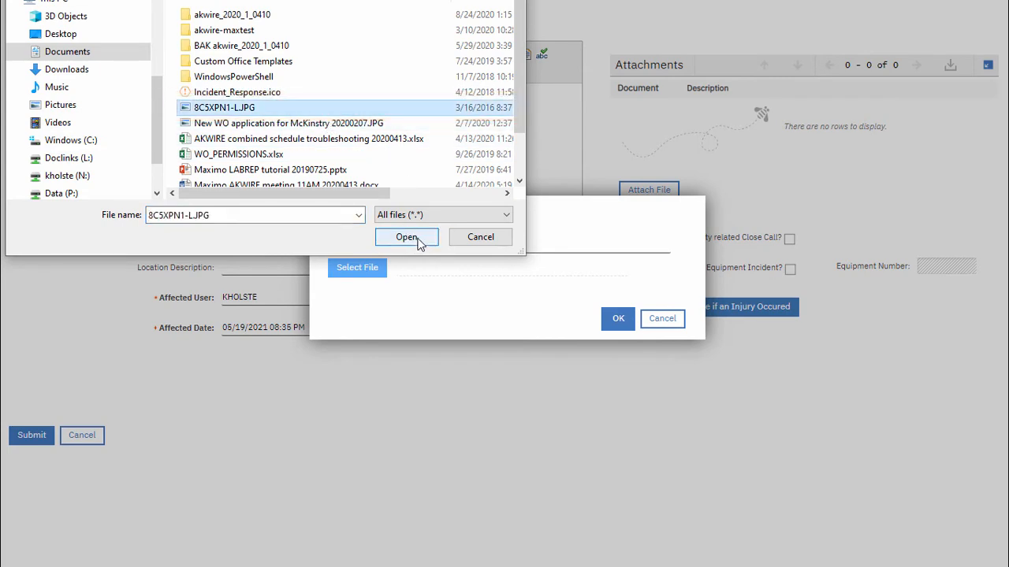
left_click(406, 236)
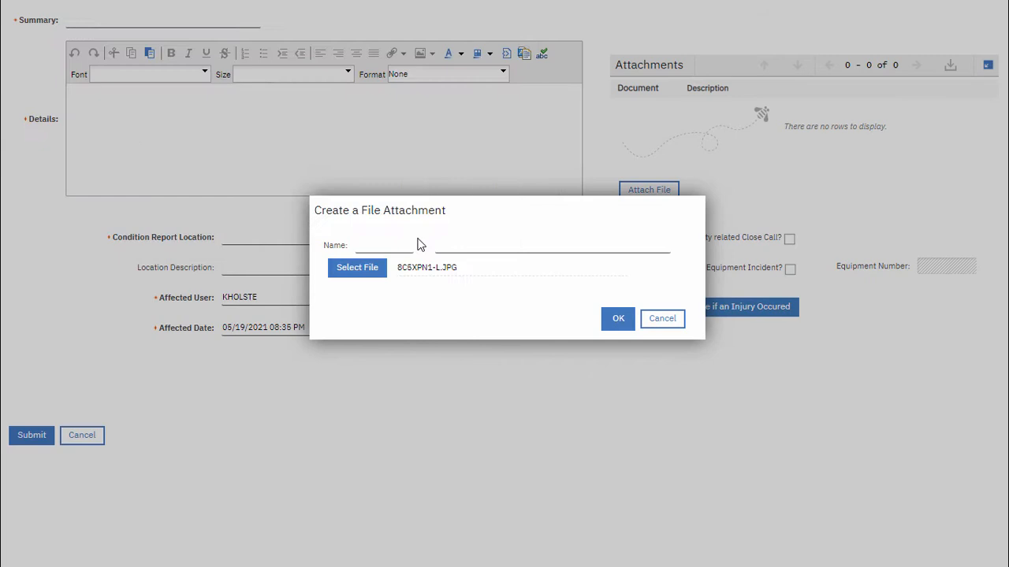
left_click(618, 318)
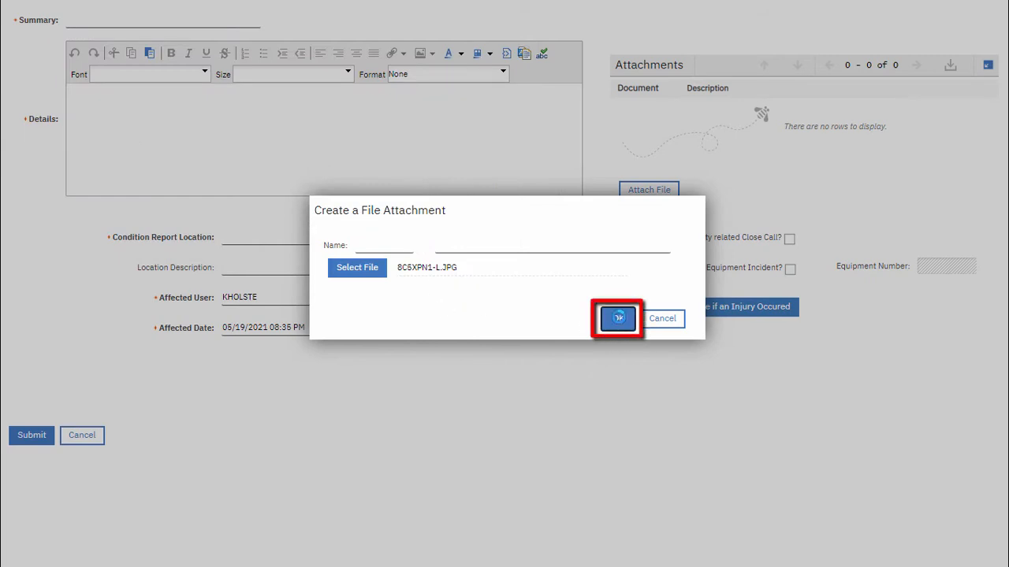
left_click(618, 319)
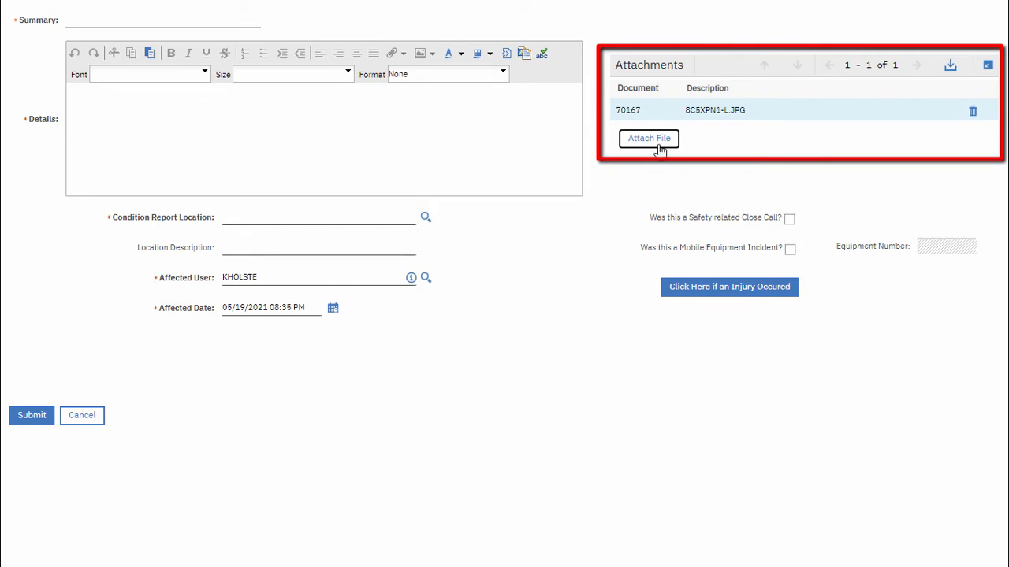
left_click(650, 139)
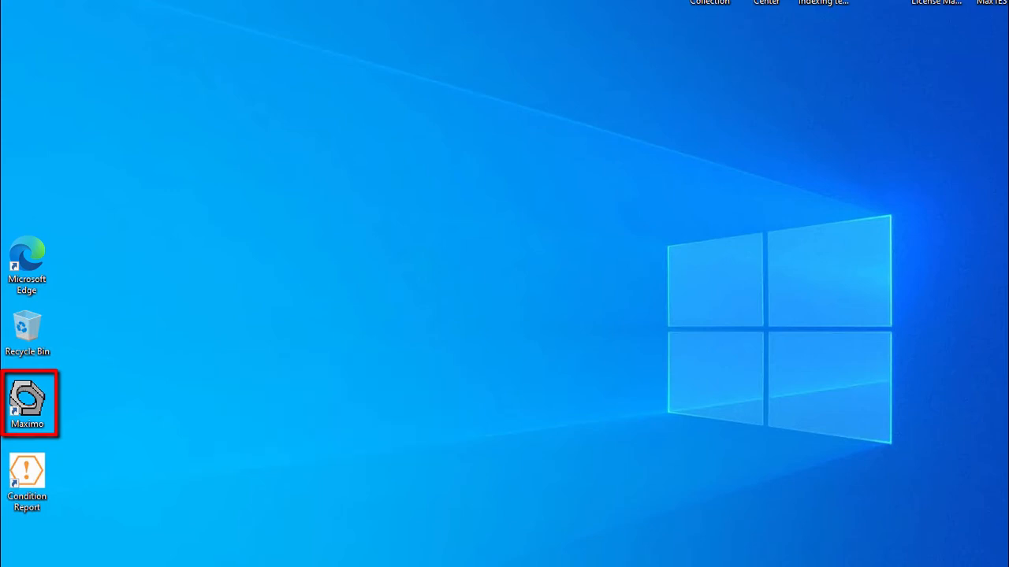
Launch Maximo and open View Condition Report from the Start Center favorites
double_click(26, 404)
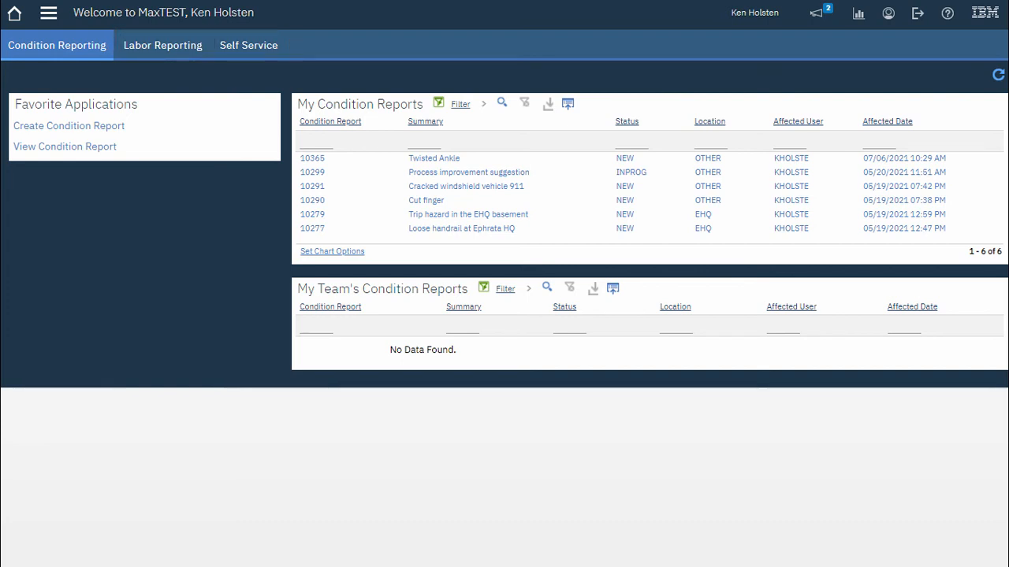
left_click(56, 44)
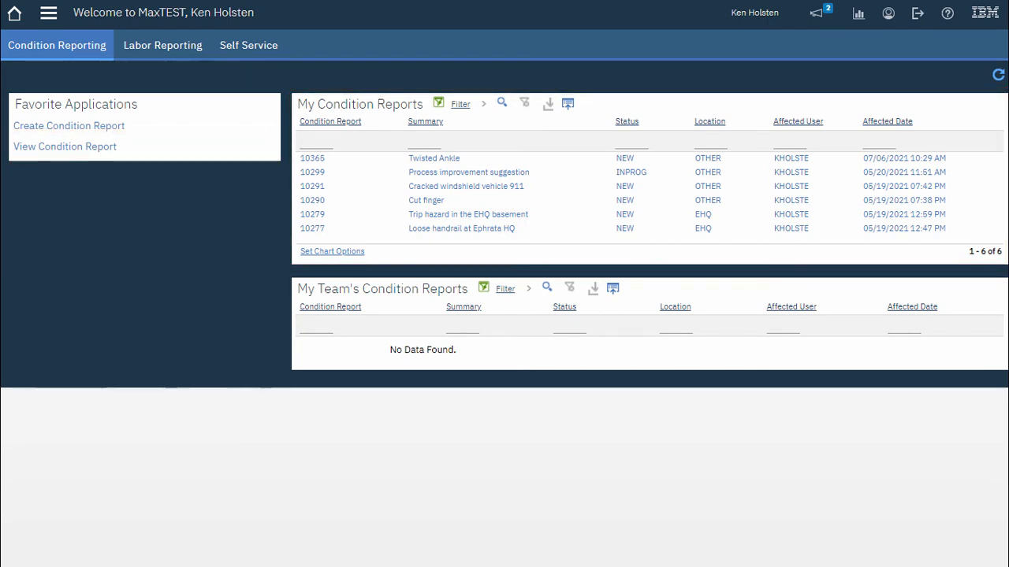
left_click(65, 145)
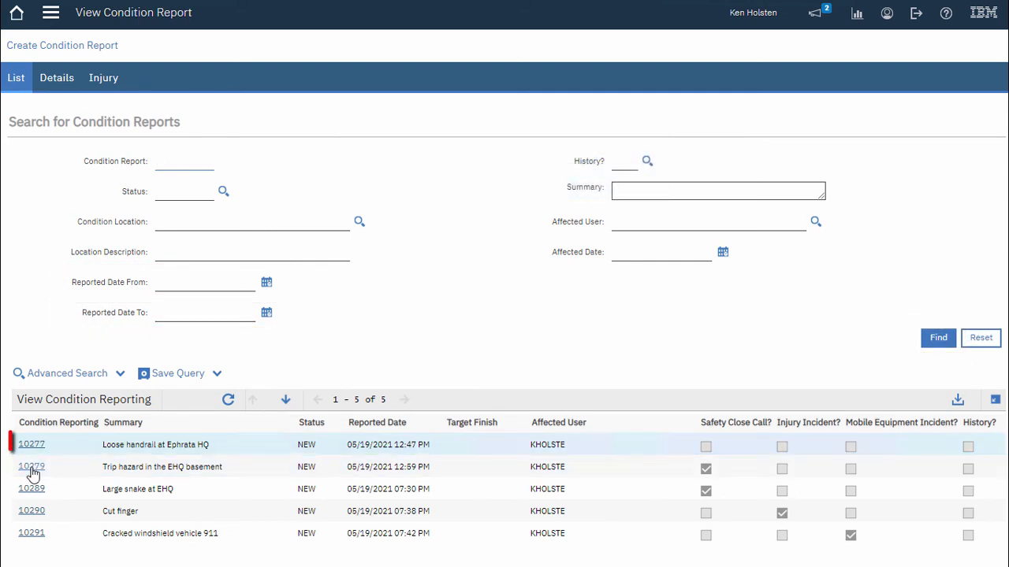
Open condition report 10277, Loose handrail at Ephrata HQ, and view its attachments and log
left_click(32, 445)
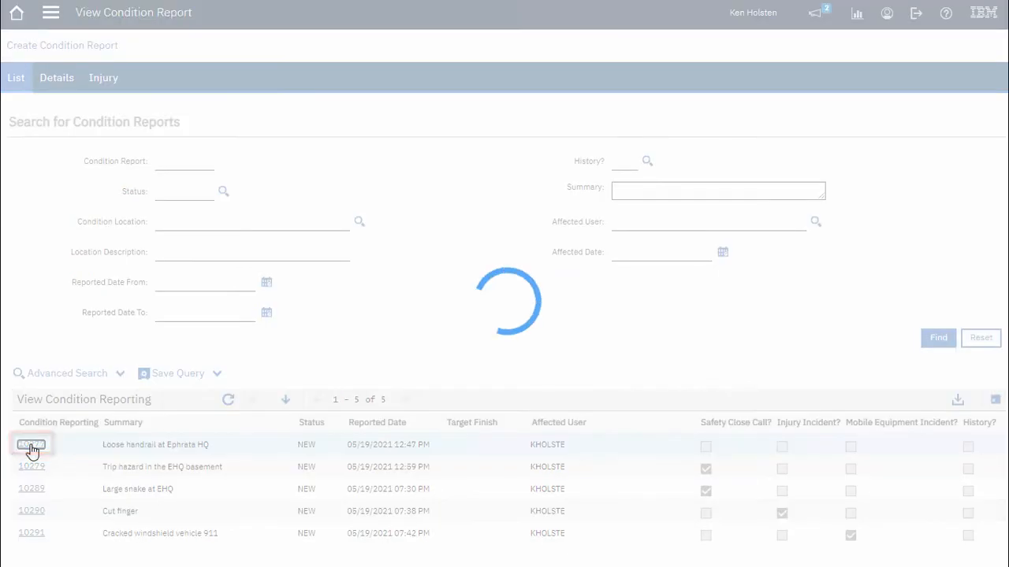
left_click(31, 445)
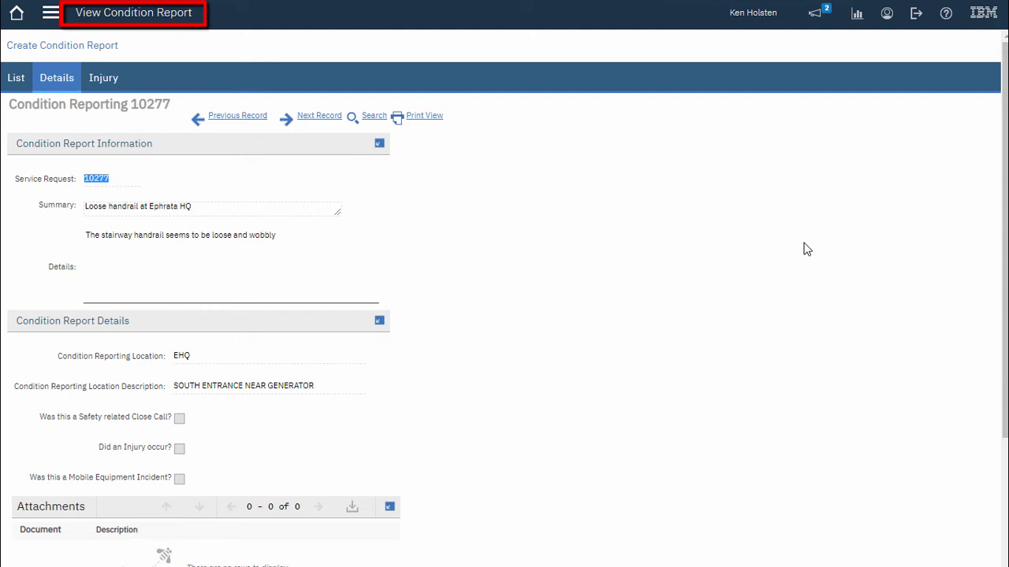
mouse_move(971, 203)
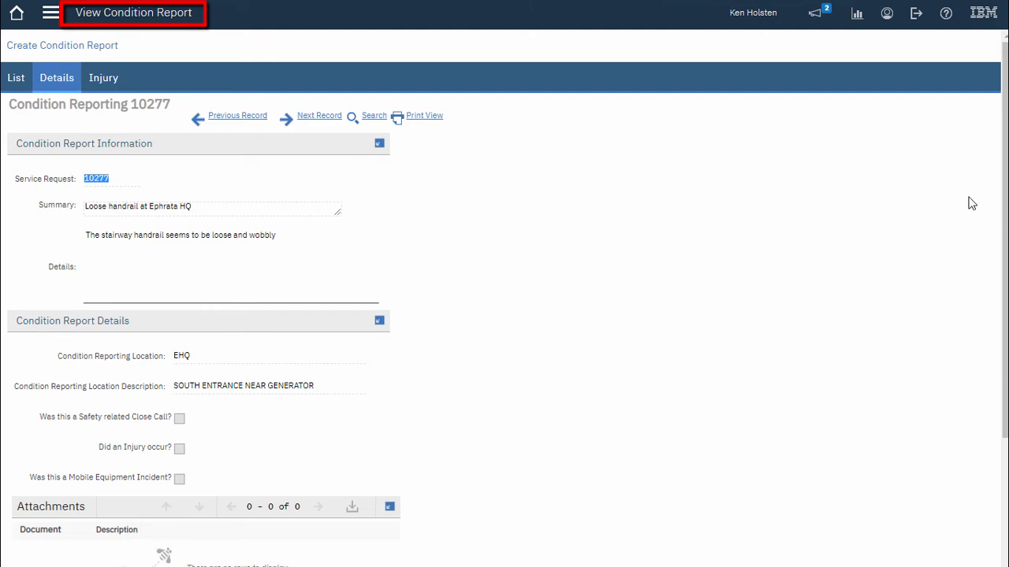
scroll("down", 3)
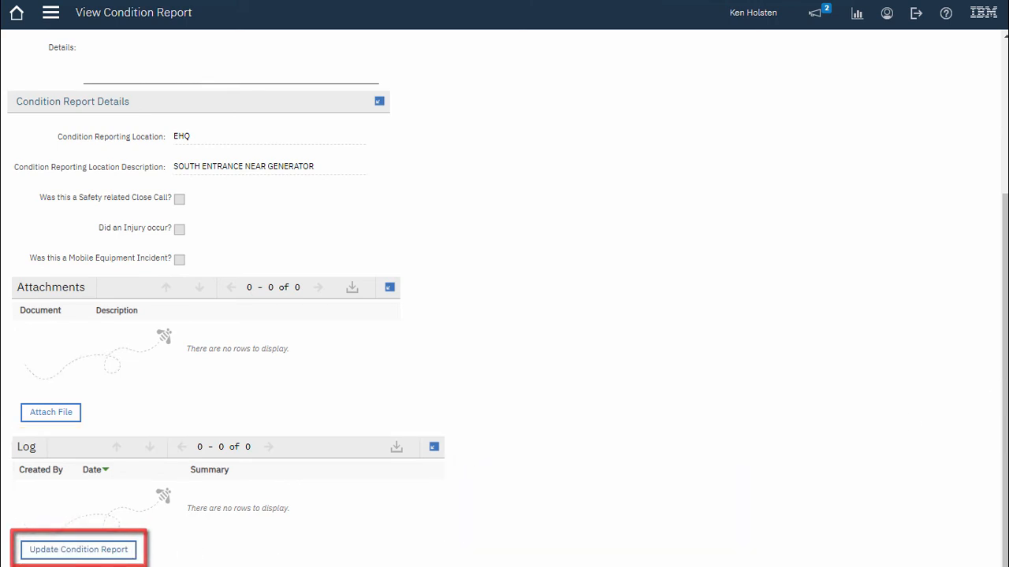
Log 'The concrete step is cracked' on report 10277, then move to report 10290 Cut finger
left_click(78, 549)
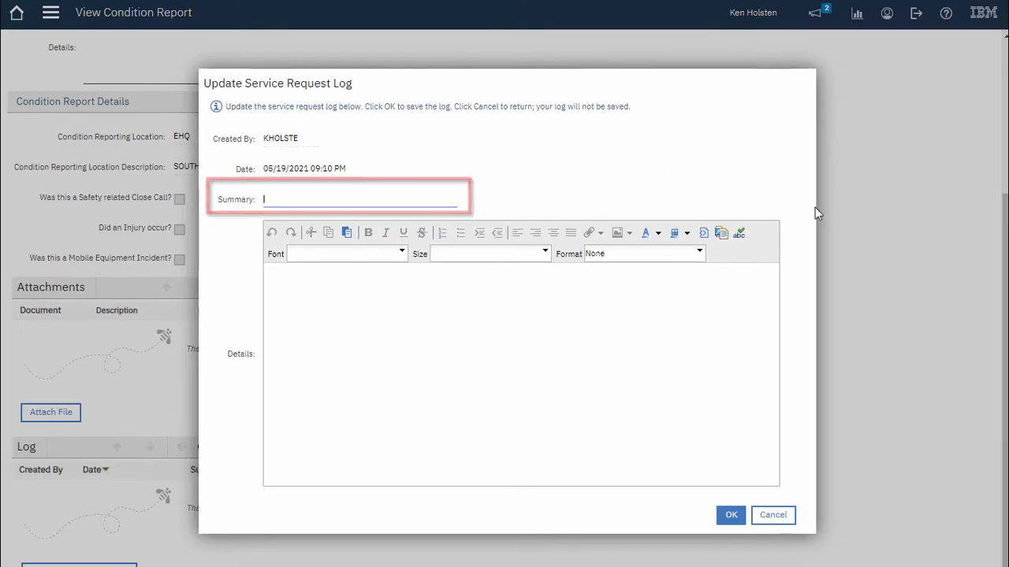
type("The concrete step is cracked")
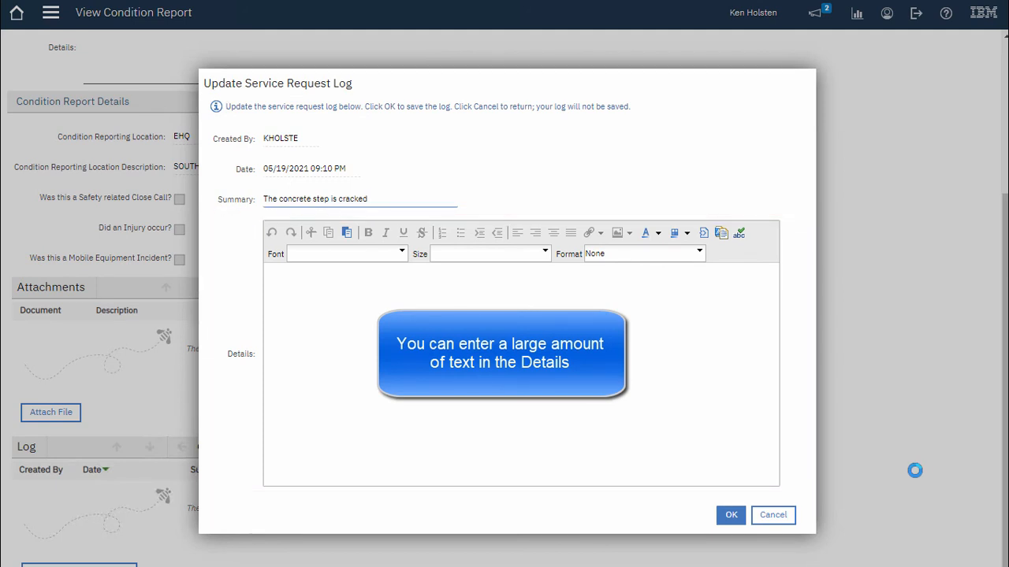
left_click(729, 514)
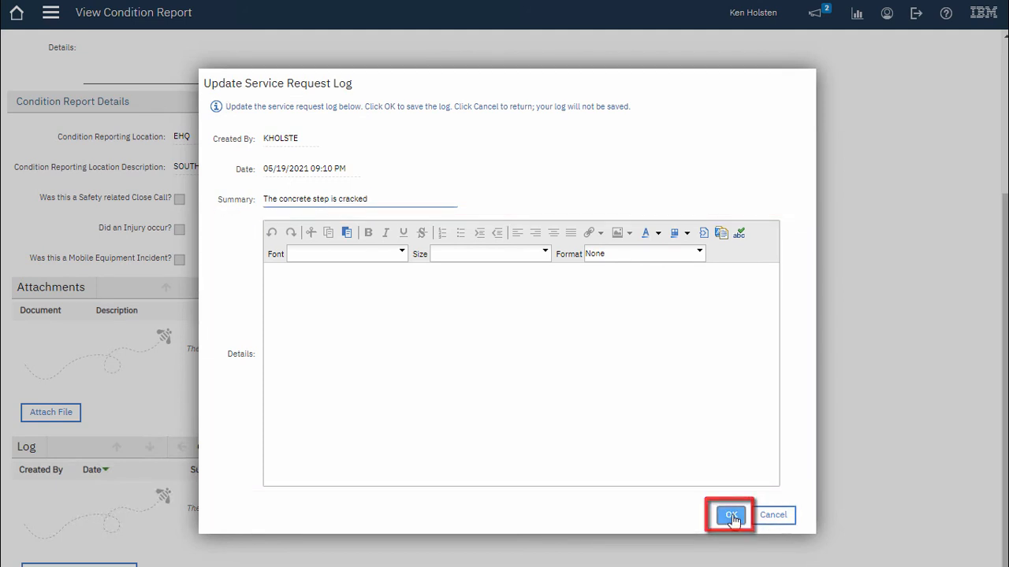
left_click(731, 516)
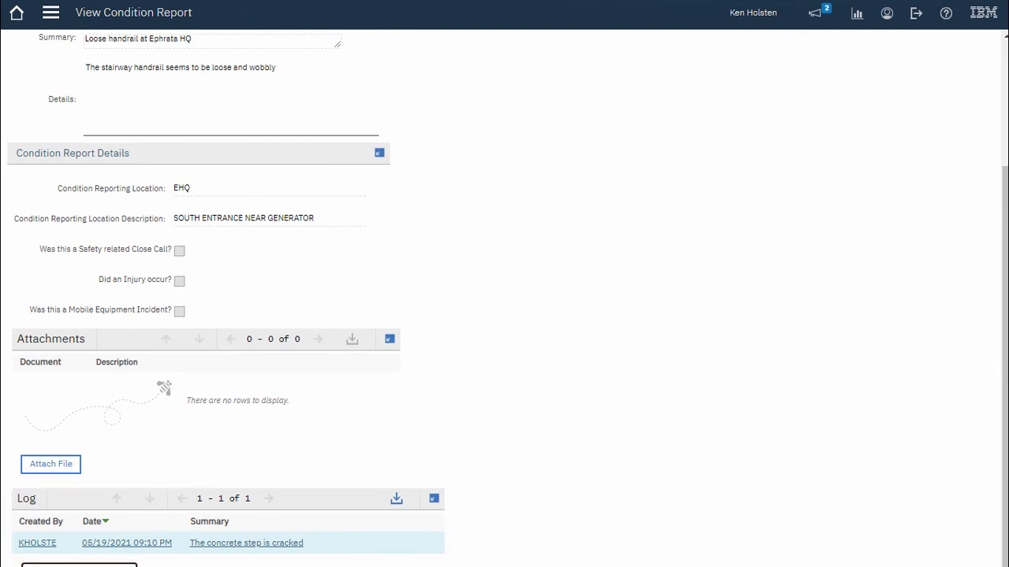
left_click(319, 115)
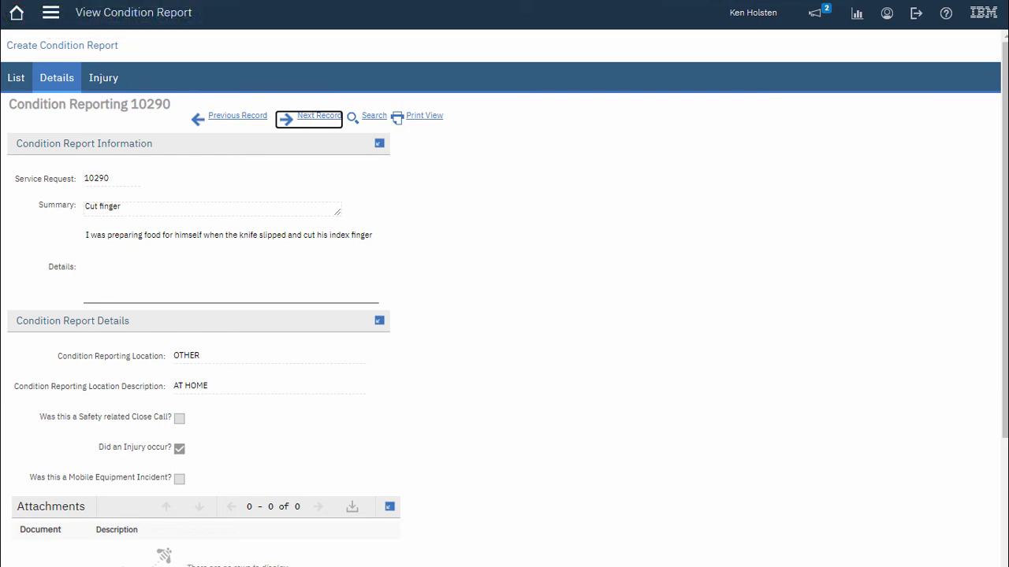
mouse_move(916, 13)
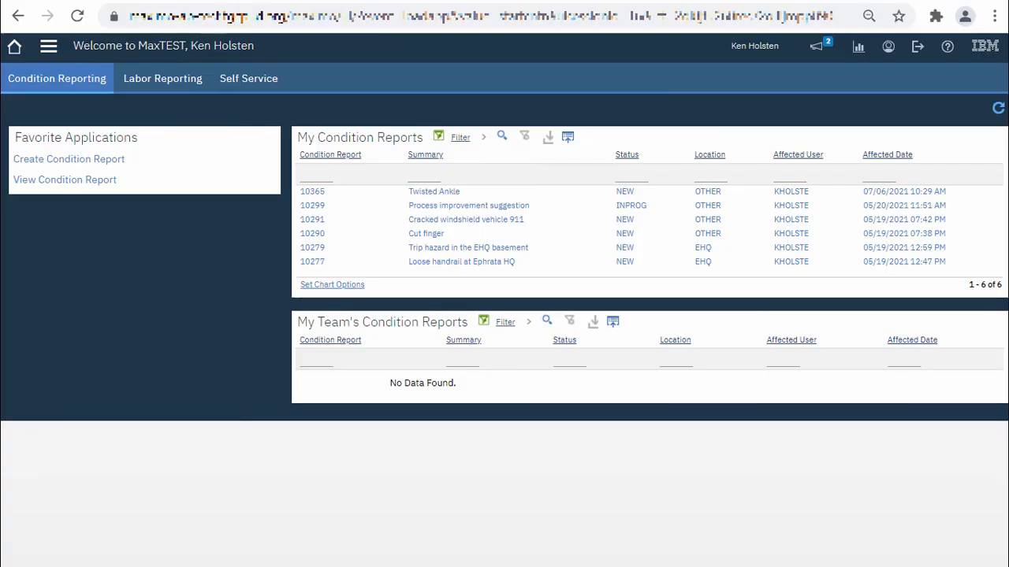
left_click(331, 284)
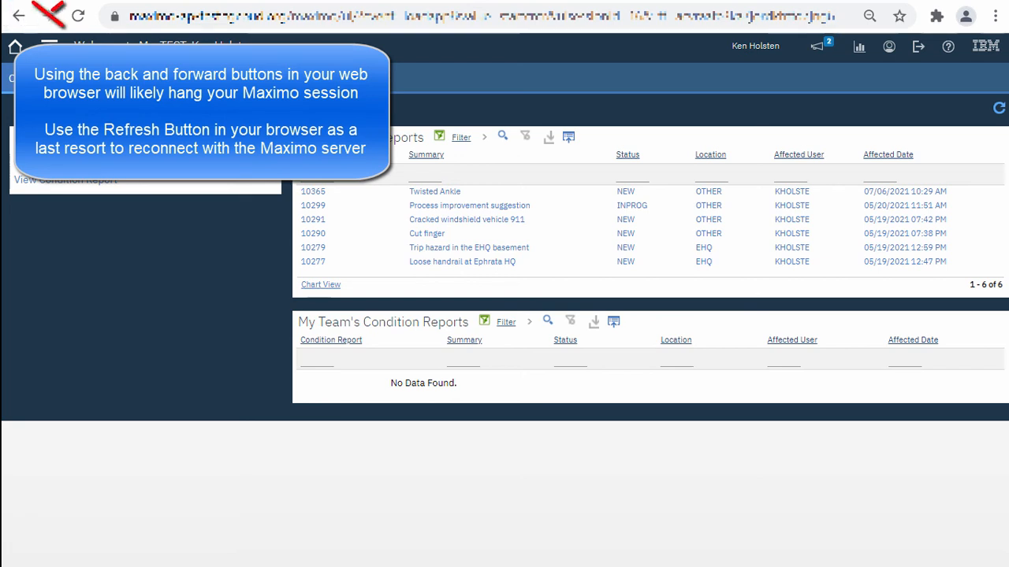
mouse_move(47, 15)
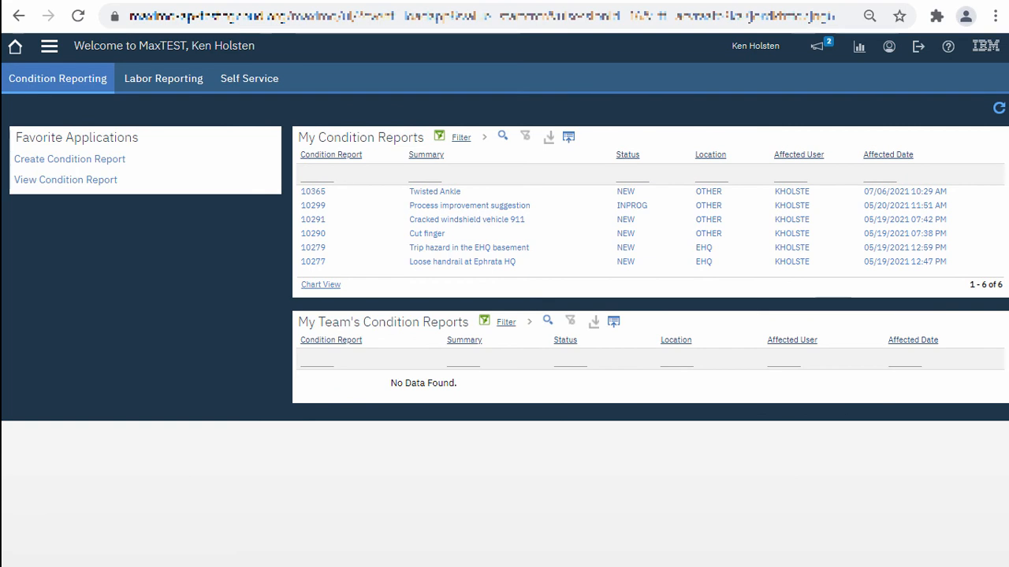
mouse_move(14, 45)
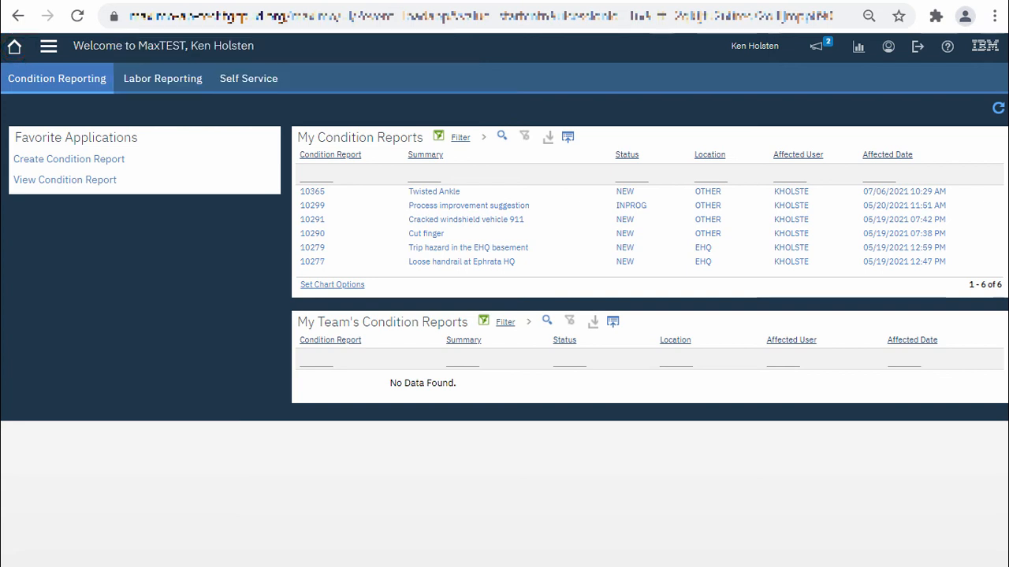
left_click(57, 78)
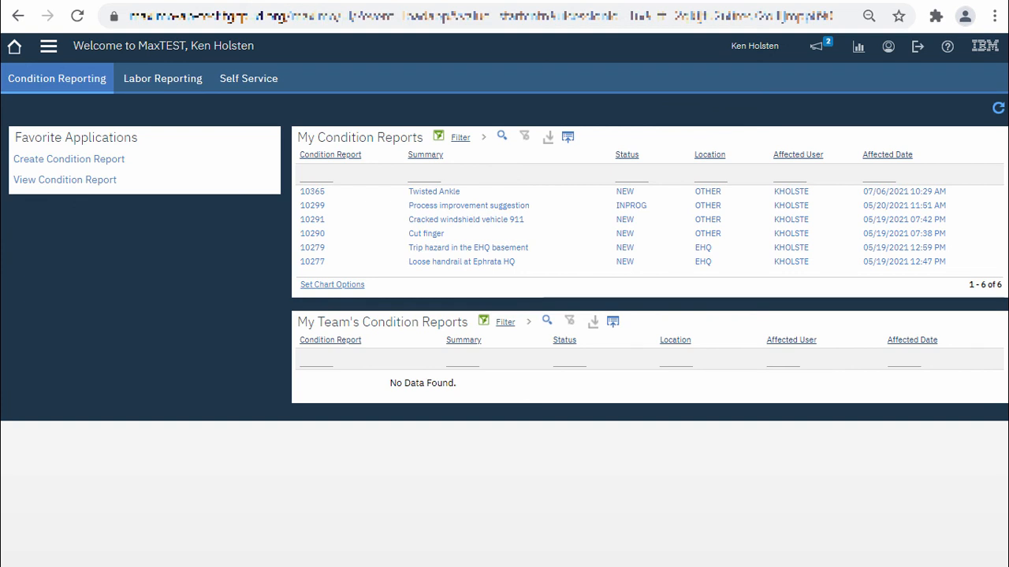
left_click(15, 46)
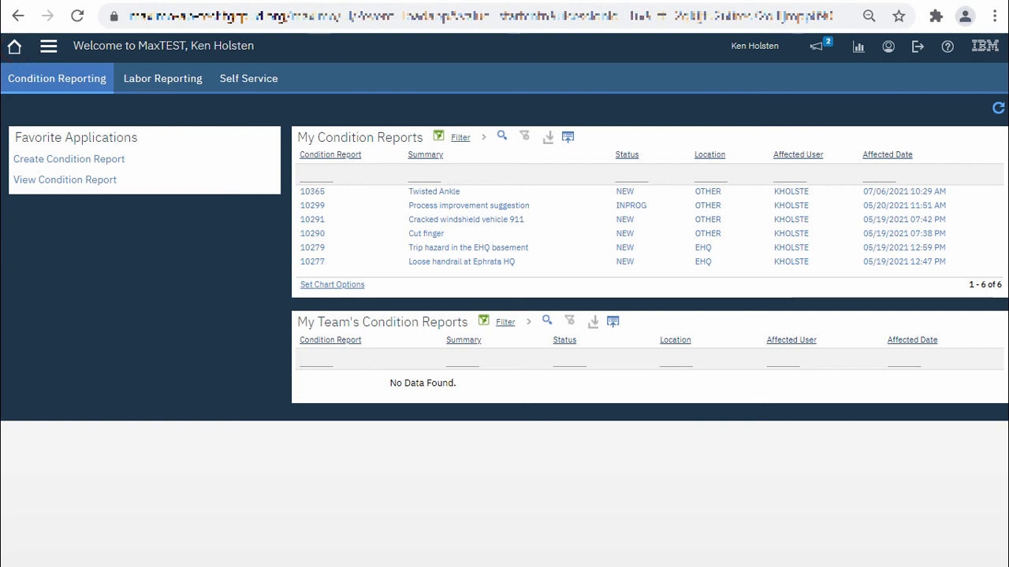
Show and close the recent applications menu, then display the Help options
left_click(47, 45)
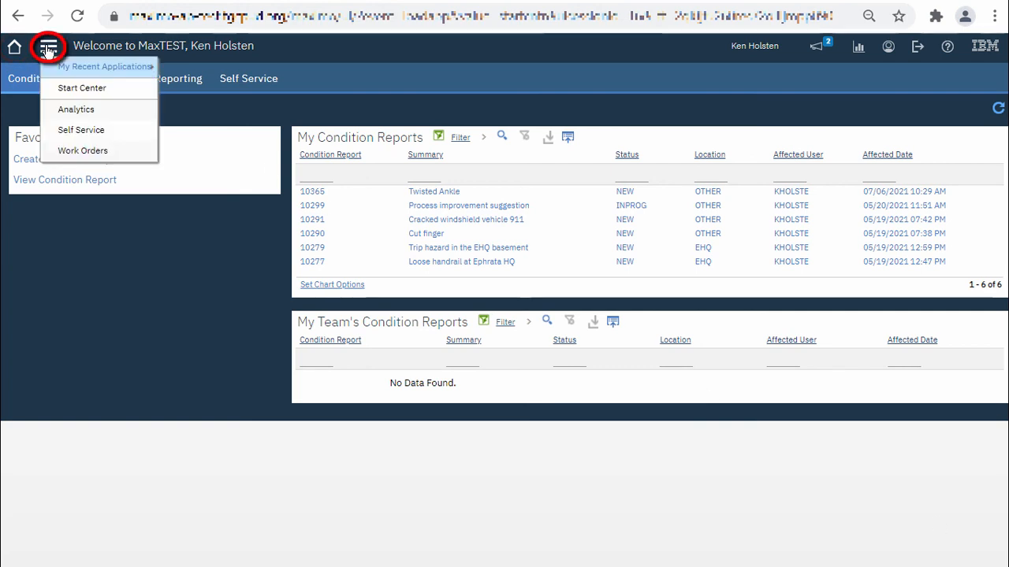
mouse_move(82, 129)
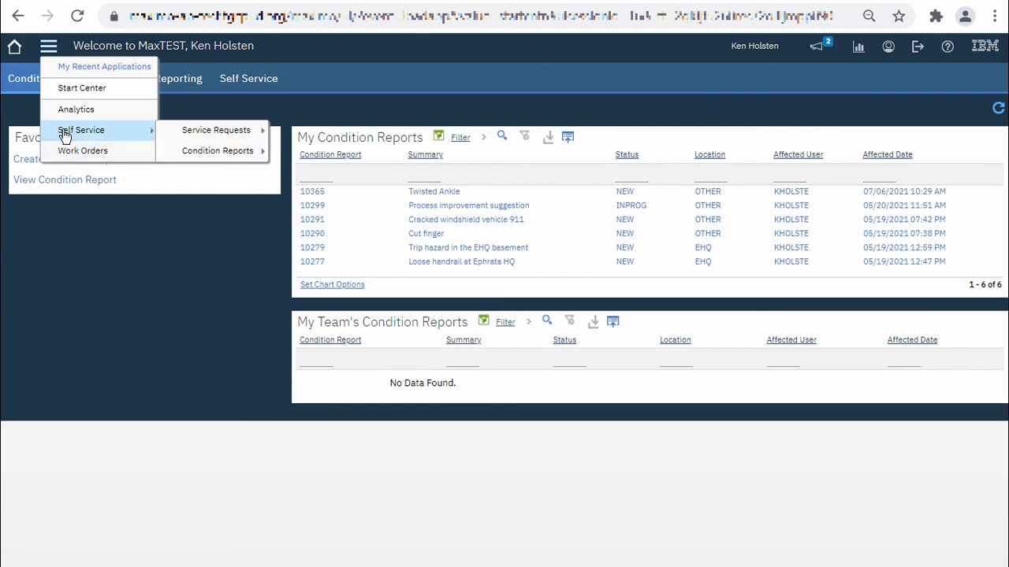
left_click(47, 45)
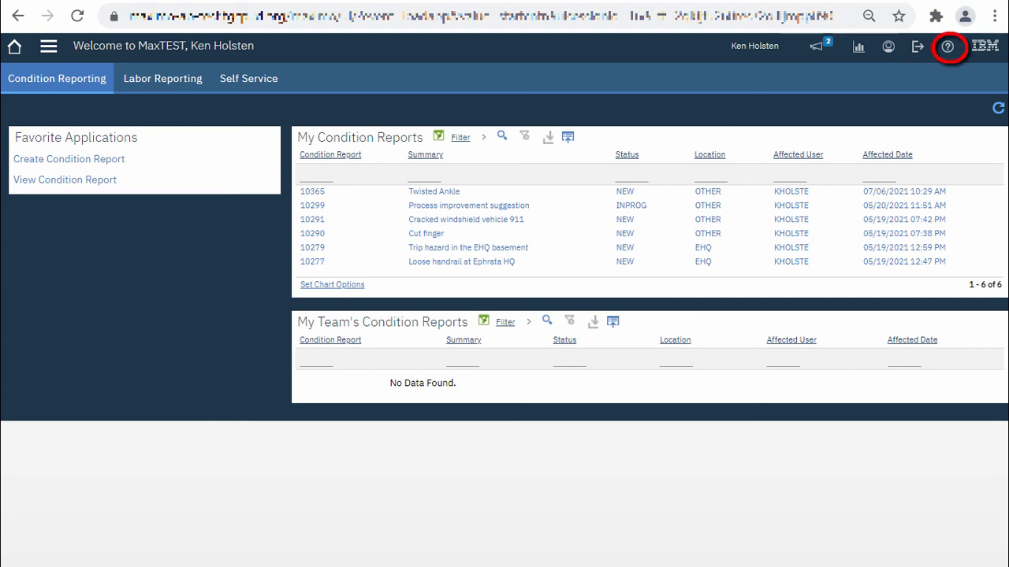
left_click(945, 47)
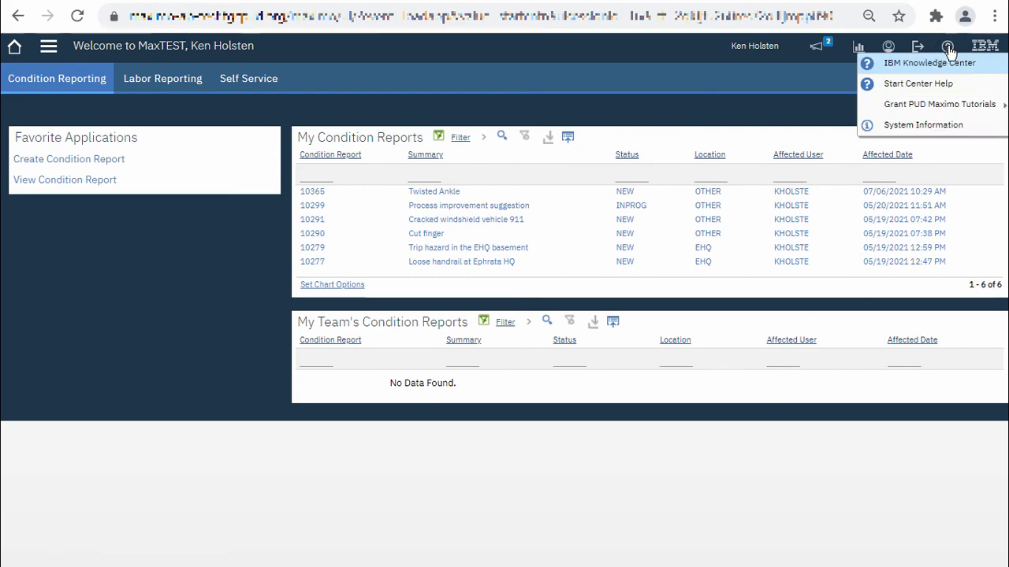